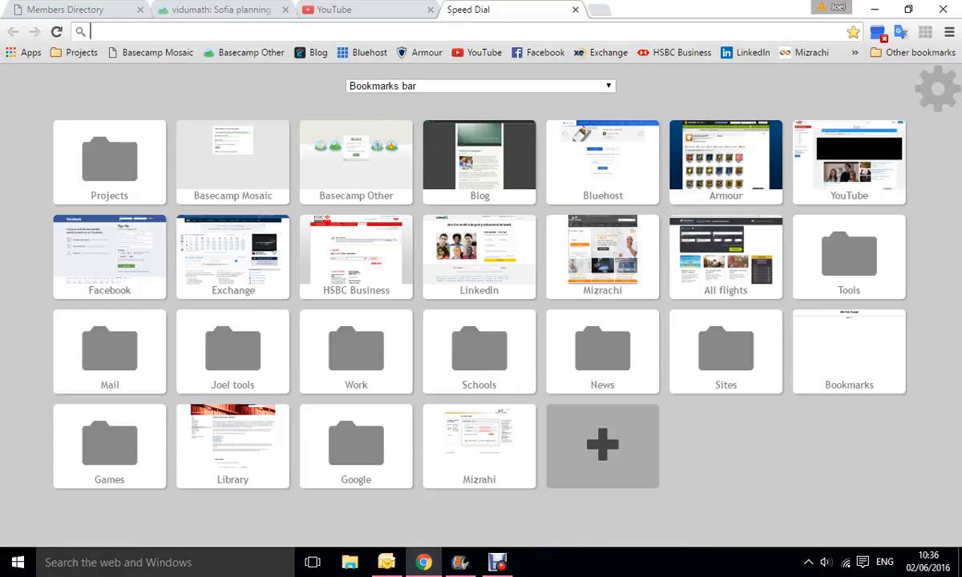
Step: Load the copied vidumath.wikispaces.com address via Paste and go in the address bar
right_click(97, 31)
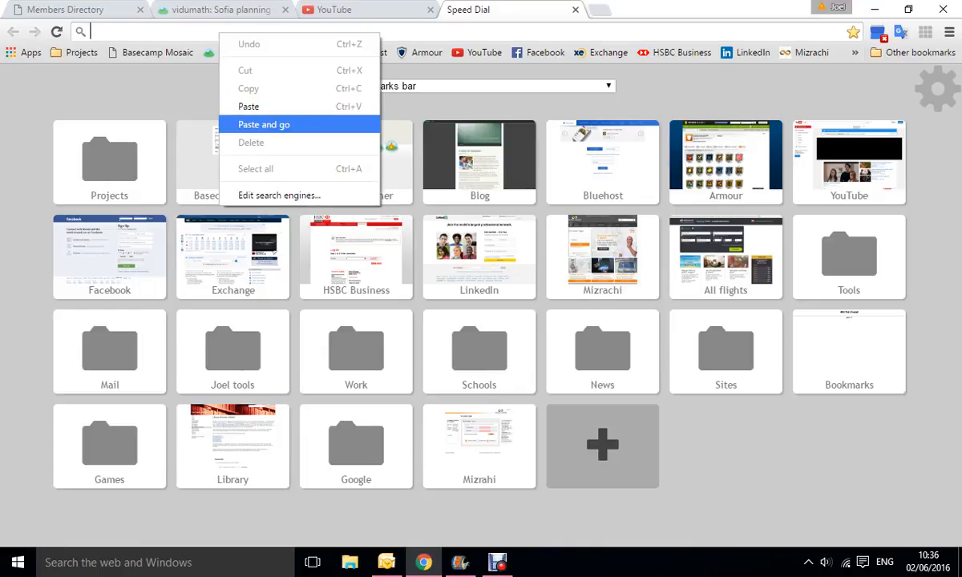
click(264, 124)
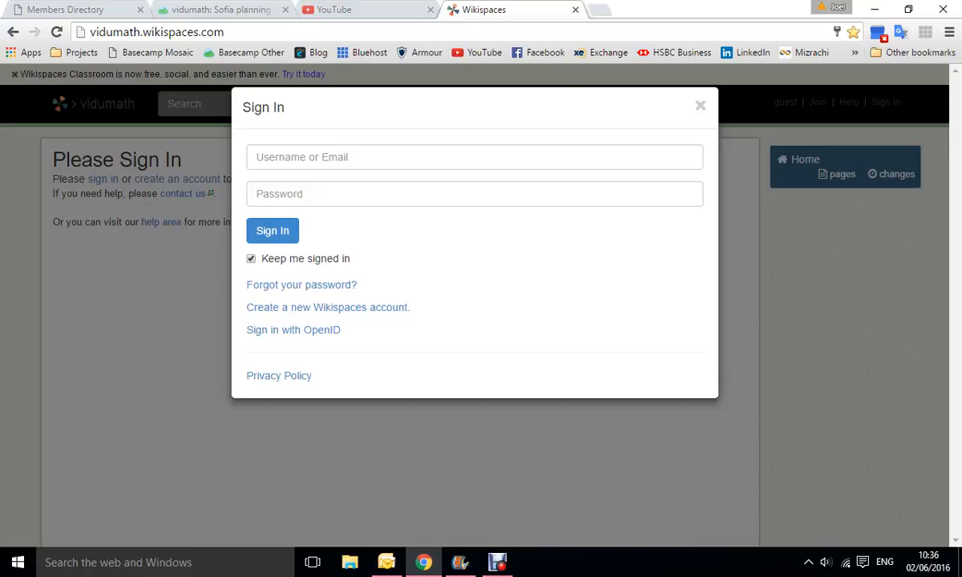
Step: Dismiss the Sign In dialog with its × button
click(701, 105)
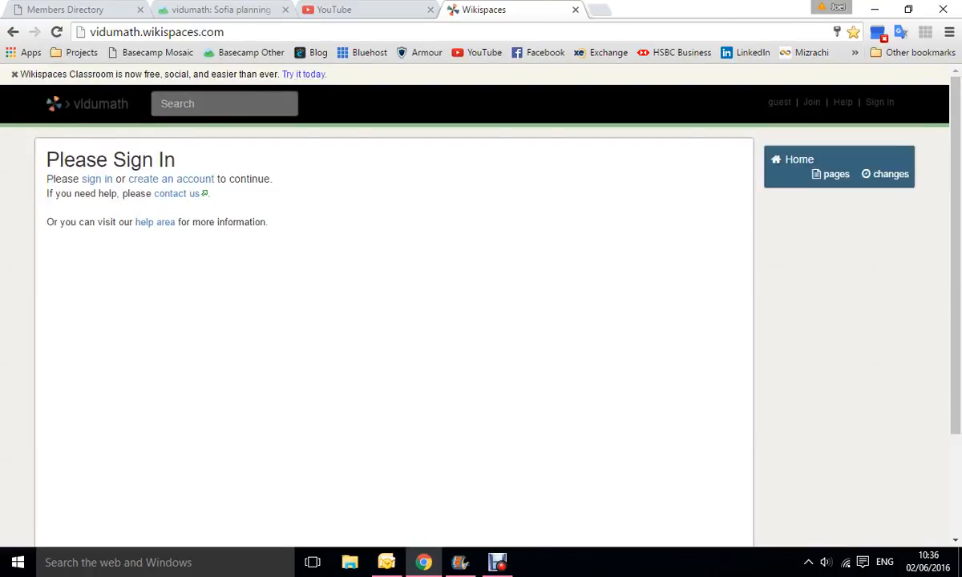
mouse_move(171, 179)
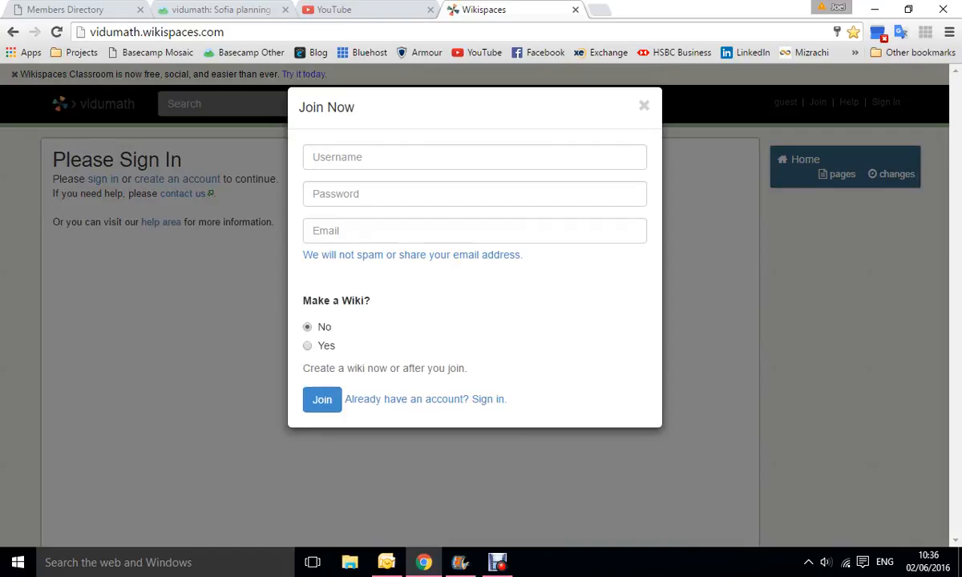
Step: Enter 'eryety' as the username and submit the Join form, which rejects the email for lacking an '@'
click(475, 157)
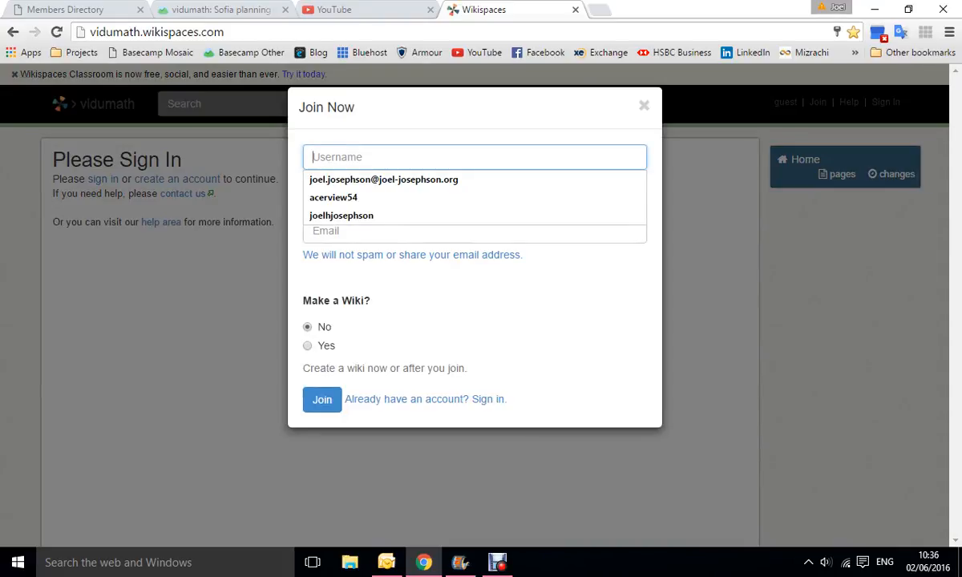
text(eryety)
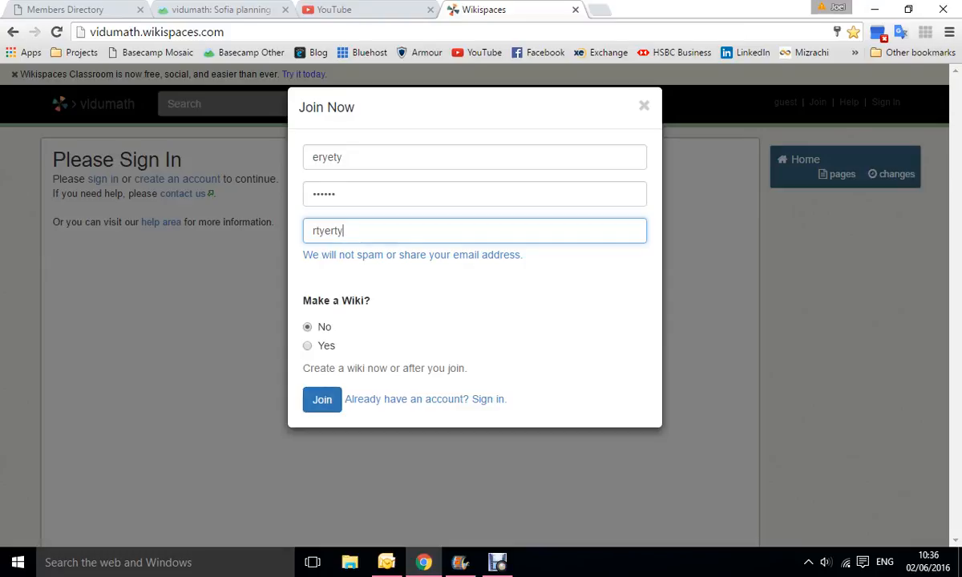
click(322, 400)
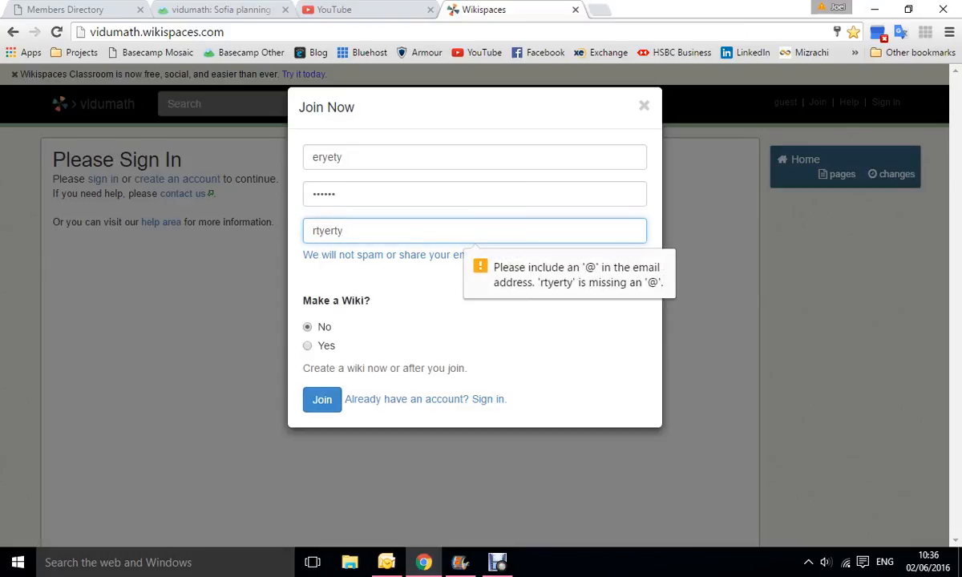